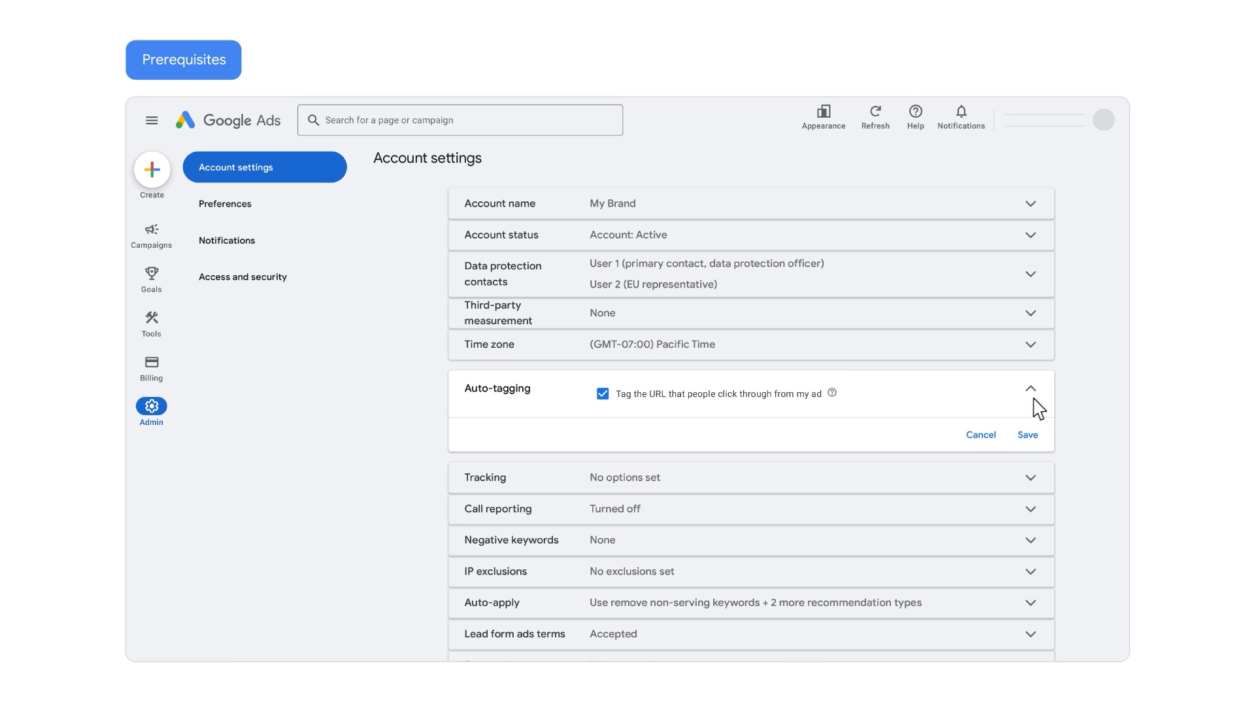
- Dismiss the auto-tagging details, leaving auto-tagging enabled in account settings
{"action": "left_click", "coordinate": [1028, 433]}
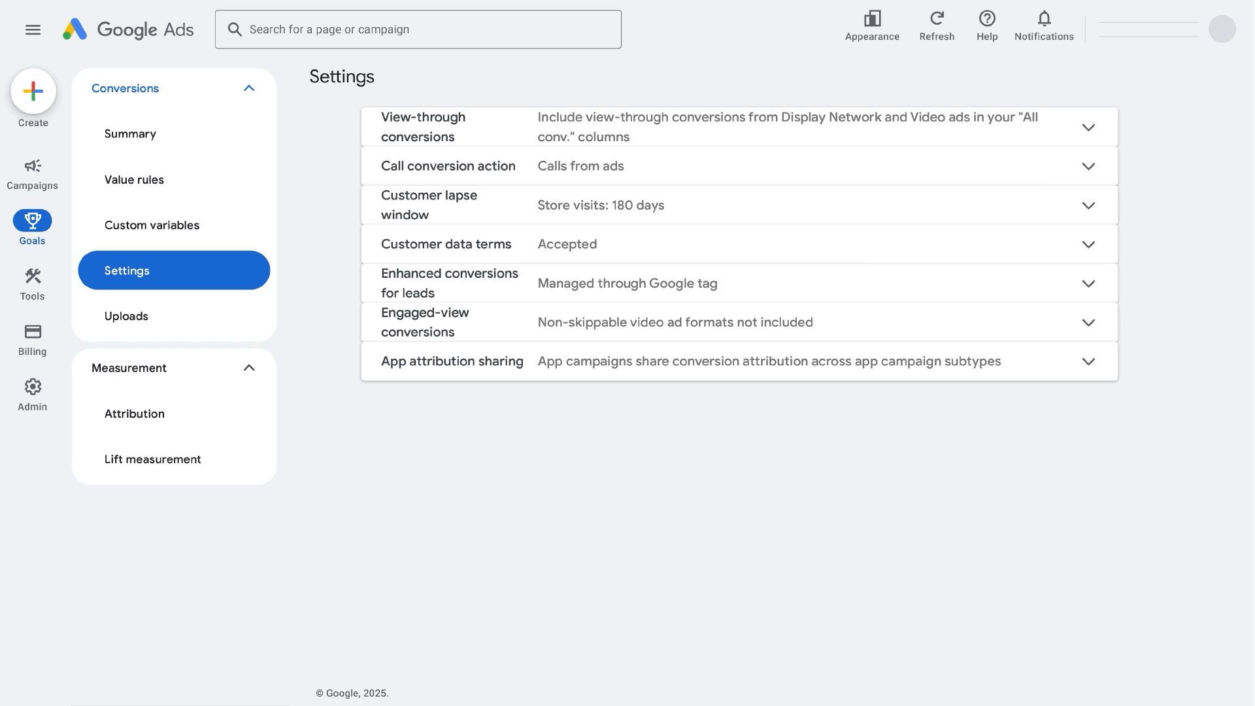
{"action": "mouse_move", "coordinate": [727, 416]}
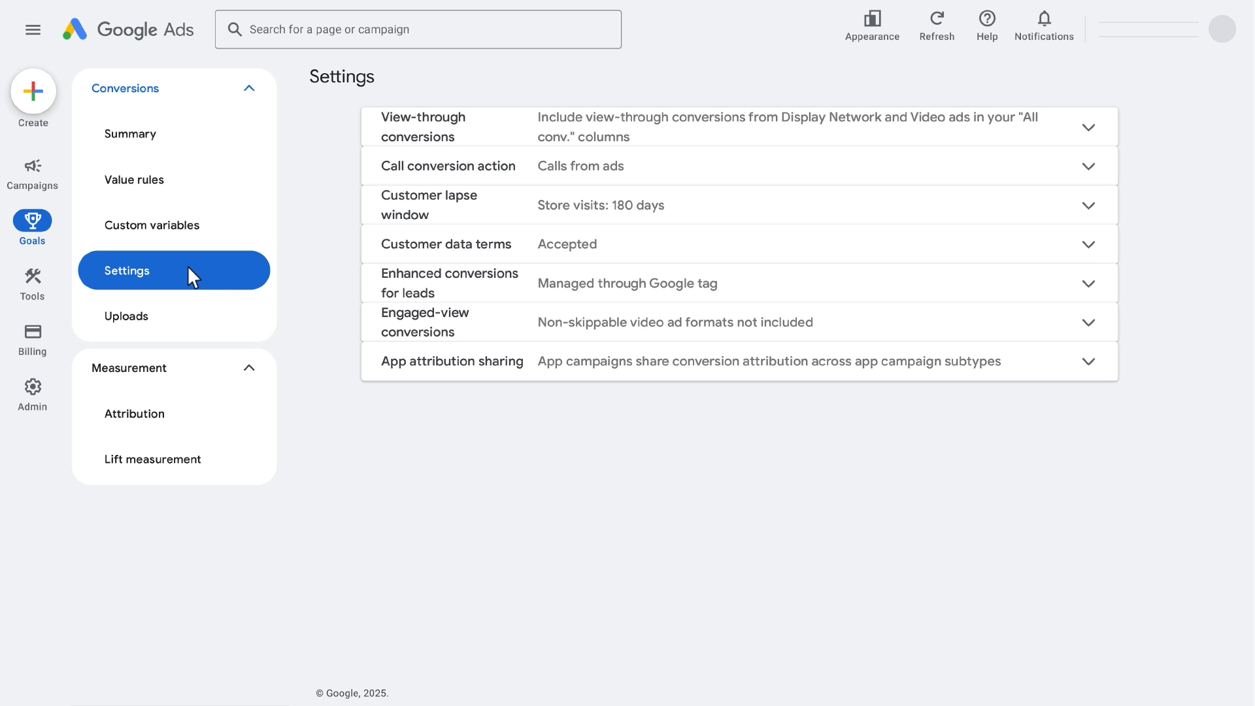
- Expand the Customer data terms row on the conversion Settings page
{"action": "left_click", "coordinate": [1087, 244]}
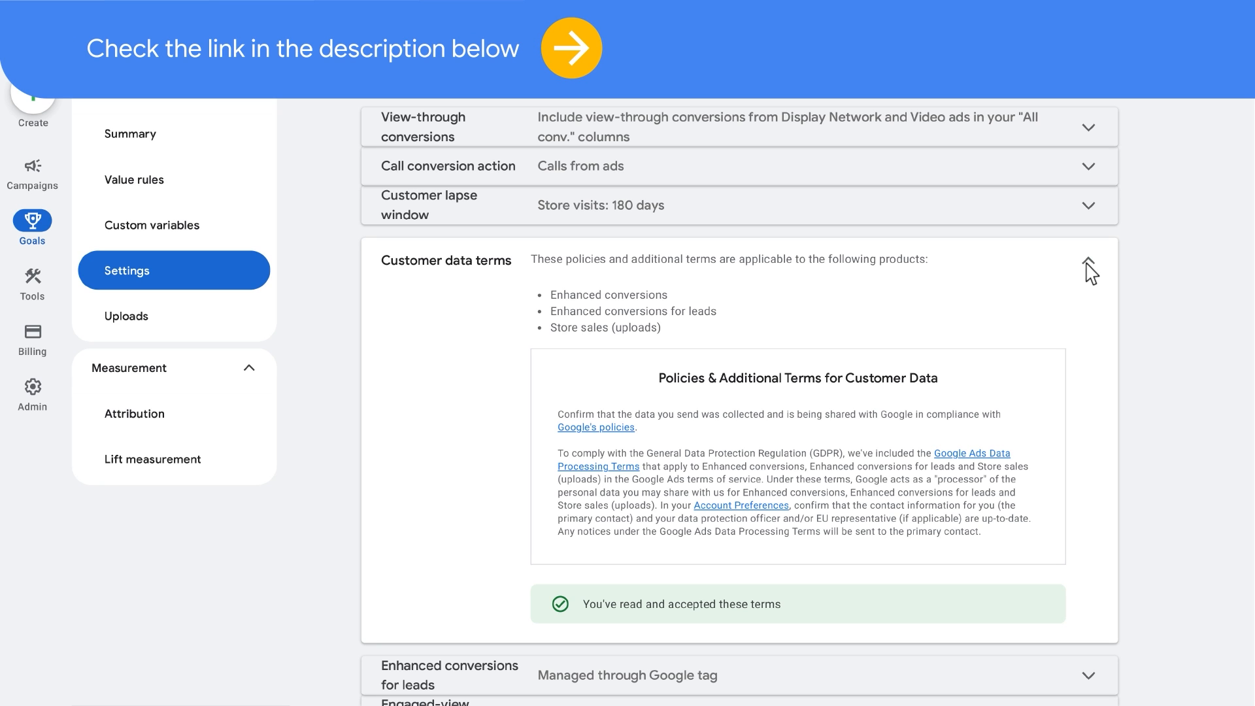
- Enable enhanced conversions for leads via Google Tag Manager and save the setting
{"action": "left_click", "coordinate": [1088, 265]}
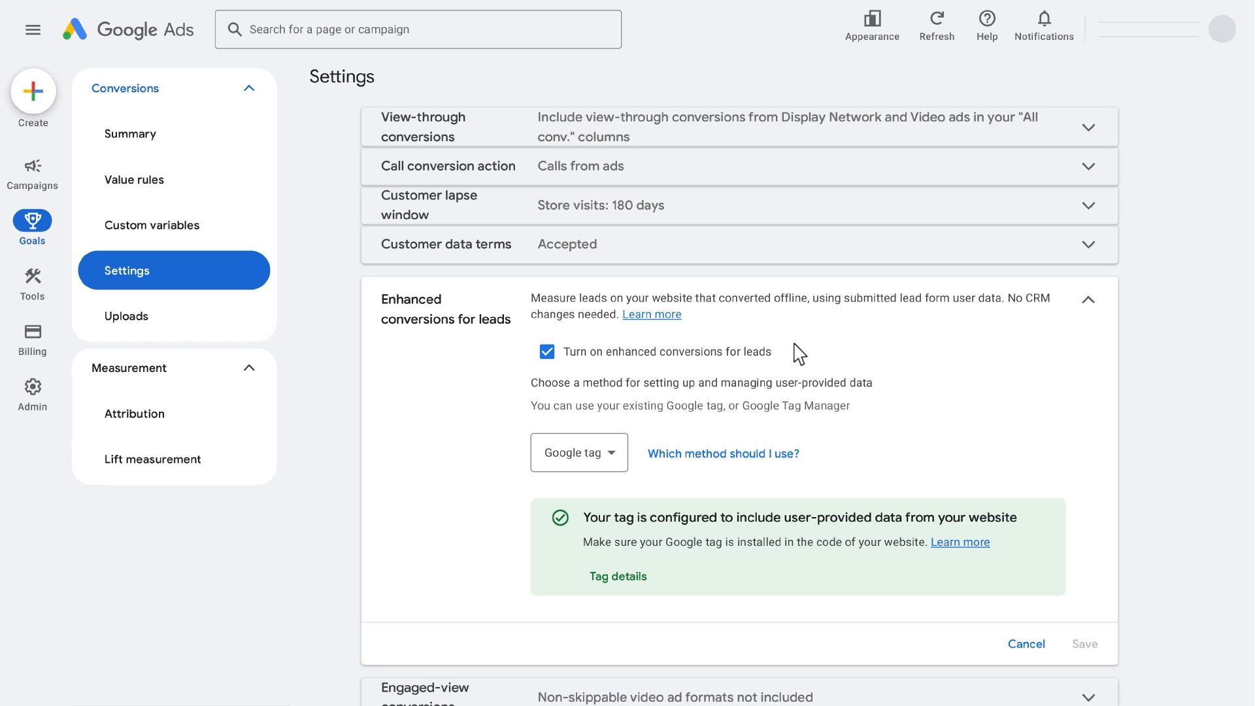
{"action": "left_click", "coordinate": [578, 452]}
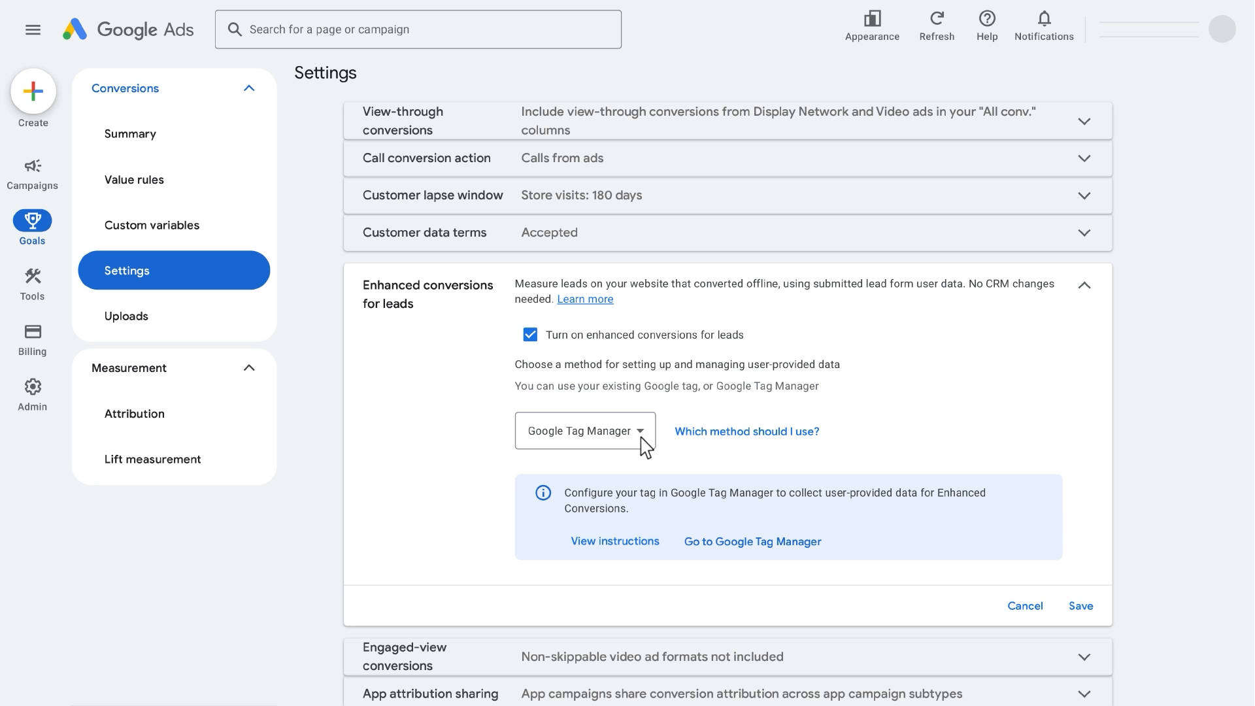
{"action": "mouse_move", "coordinate": [1090, 622]}
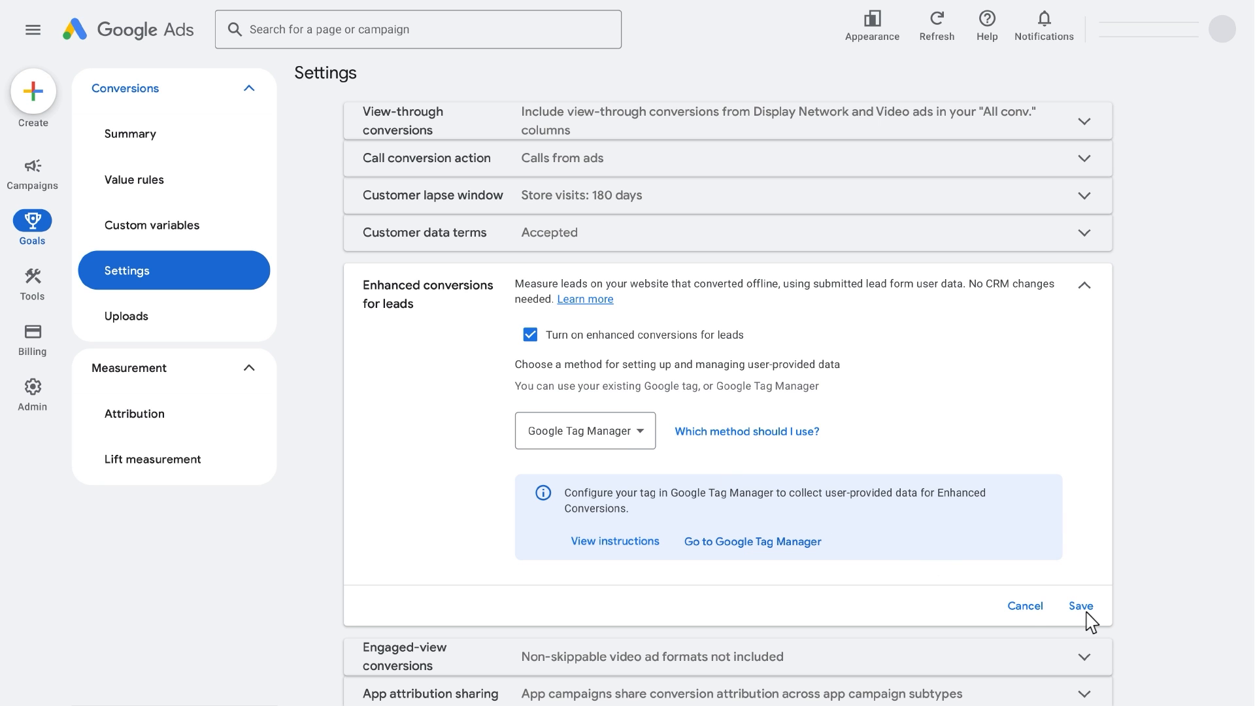
{"action": "left_click", "coordinate": [1079, 605]}
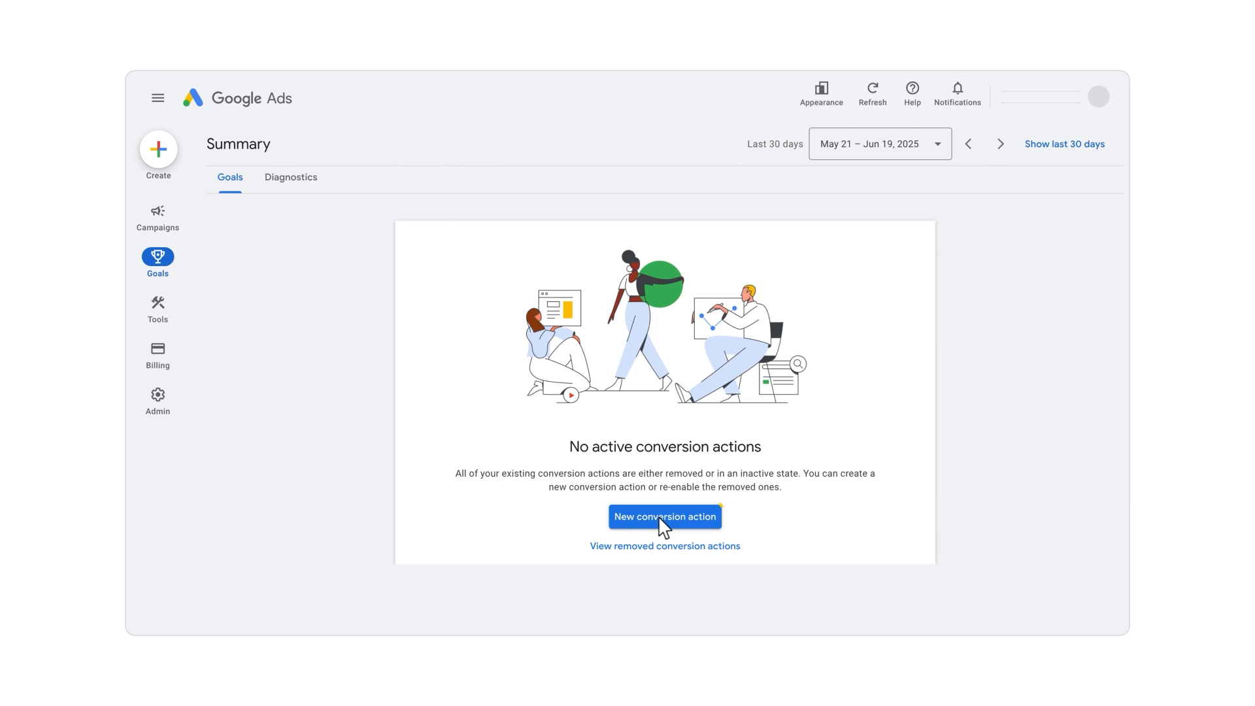
- Start a new Import conversion action from CRMs/files/other sources, tracking conversions from clicks
{"action": "left_click", "coordinate": [664, 516]}
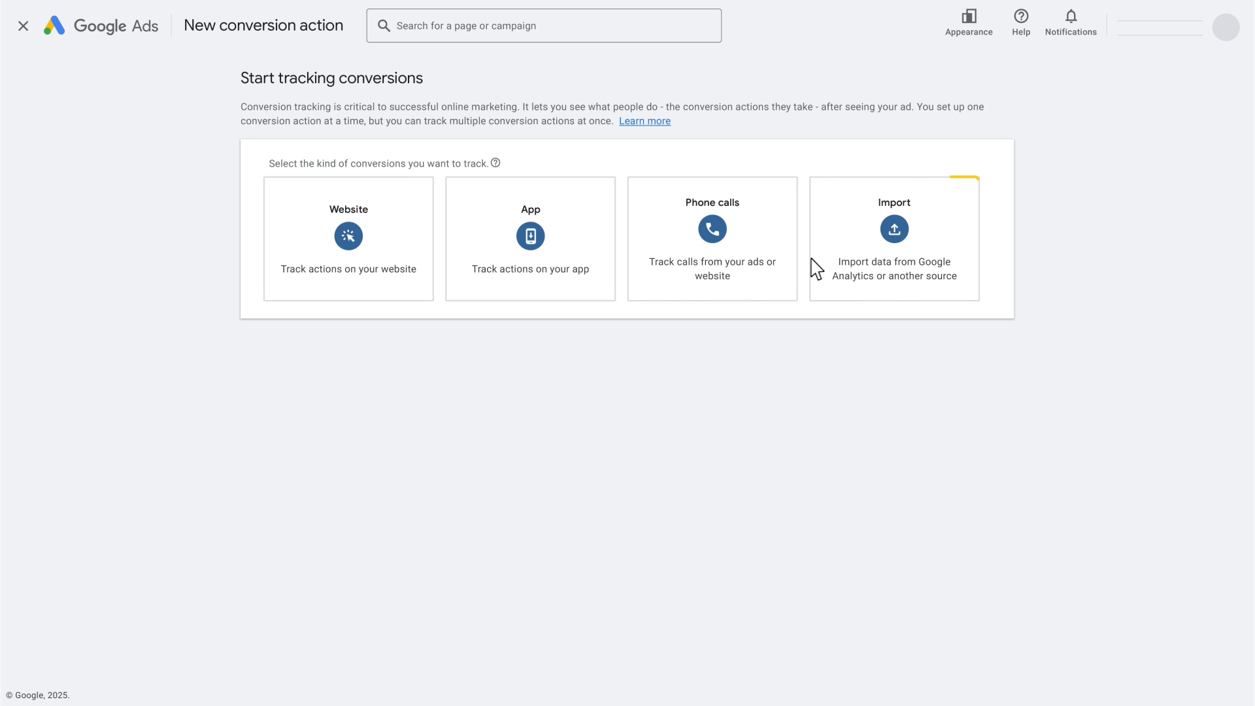
{"action": "left_click", "coordinate": [893, 238]}
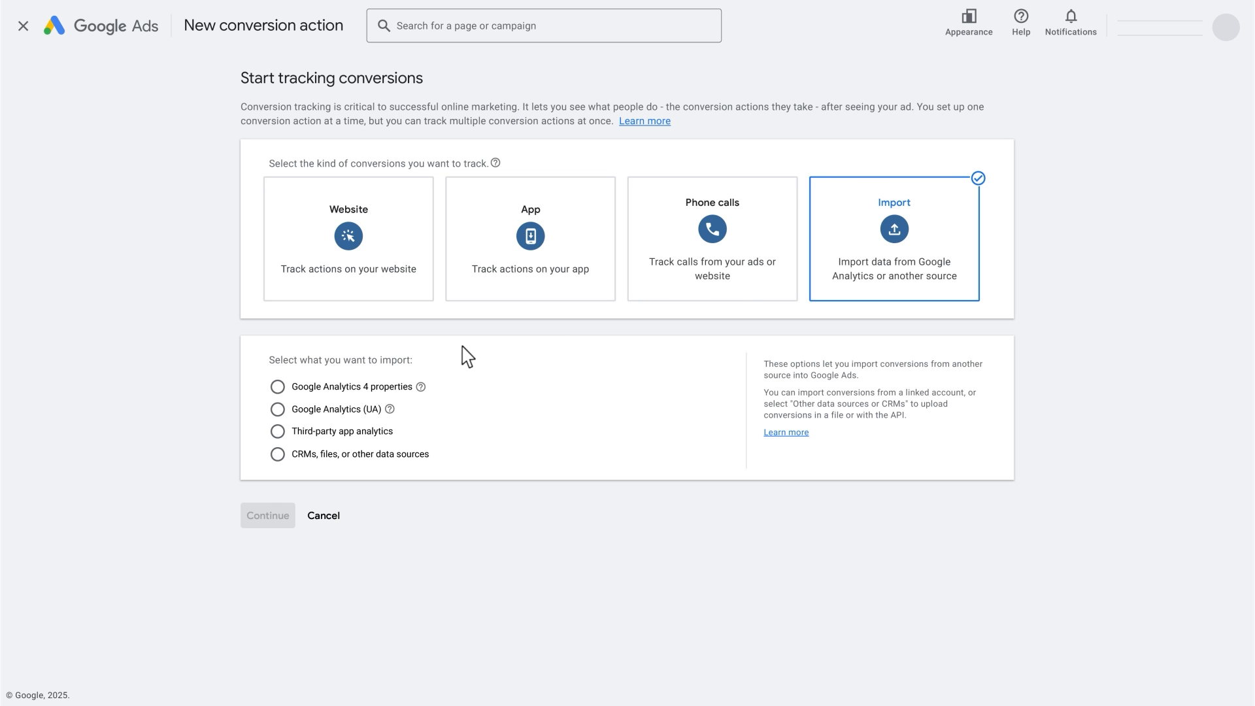
{"action": "mouse_move", "coordinate": [294, 457]}
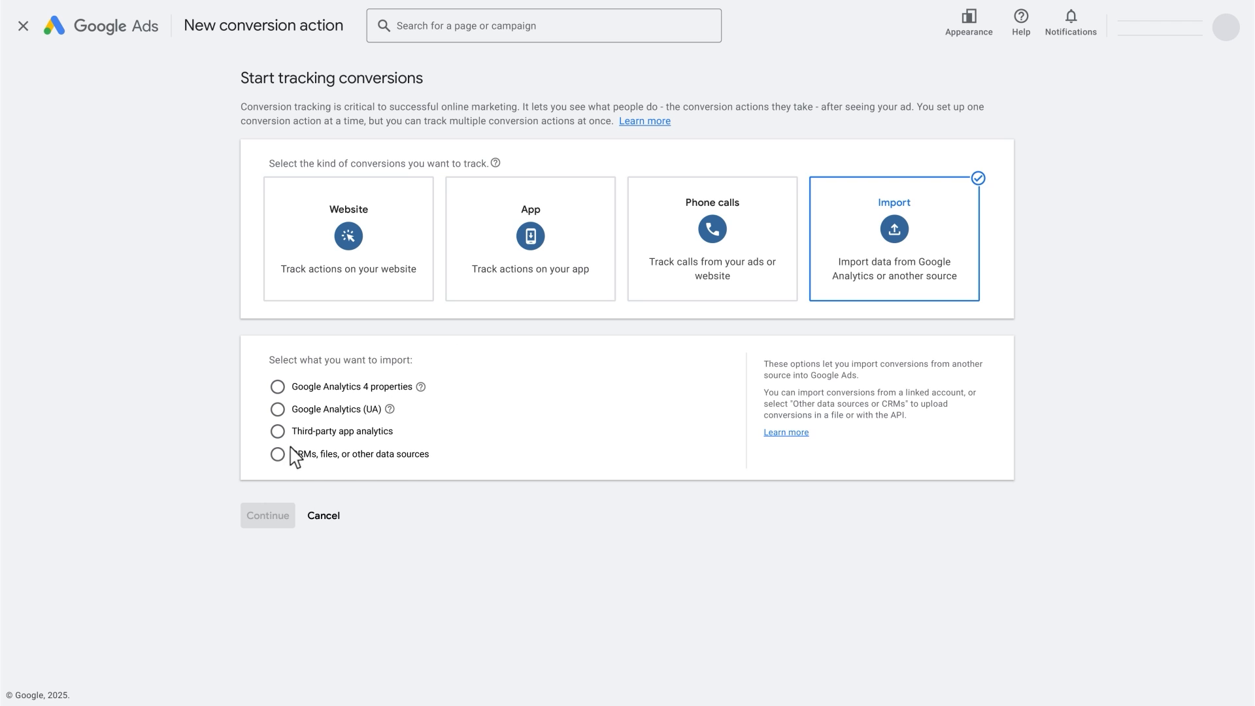
{"action": "left_click", "coordinate": [277, 453]}
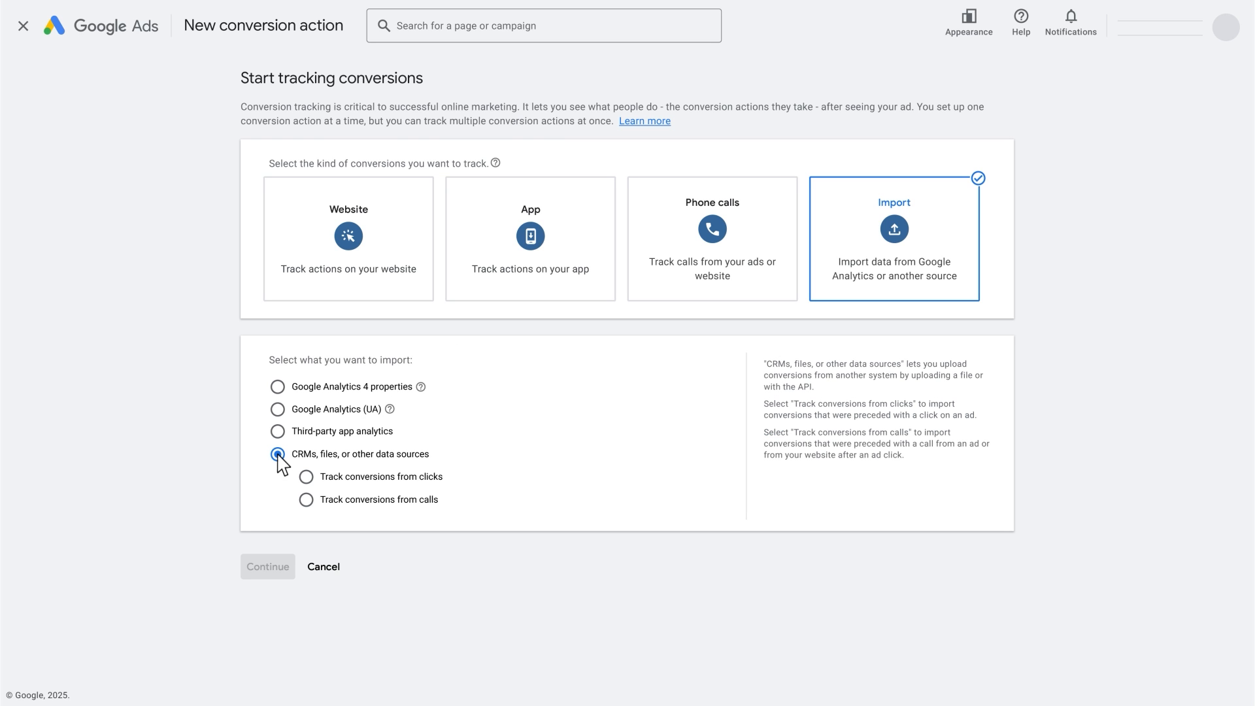
{"action": "left_click", "coordinate": [306, 475]}
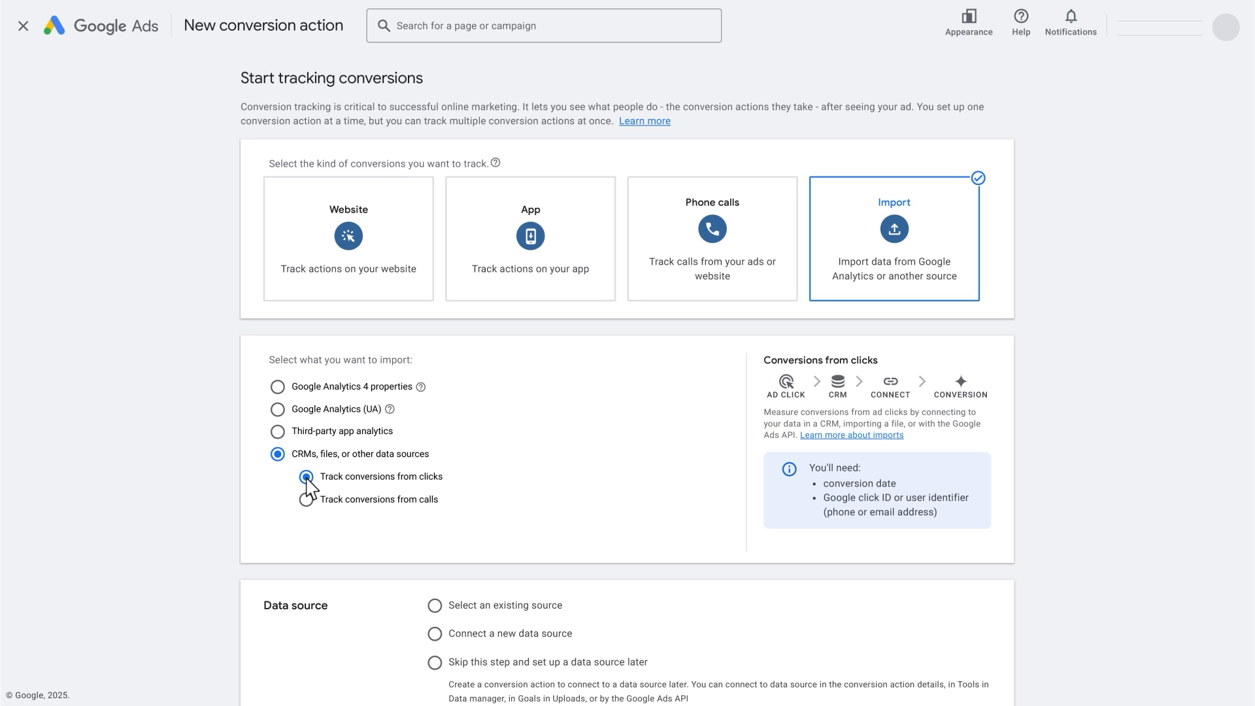
{"action": "left_click", "coordinate": [306, 475]}
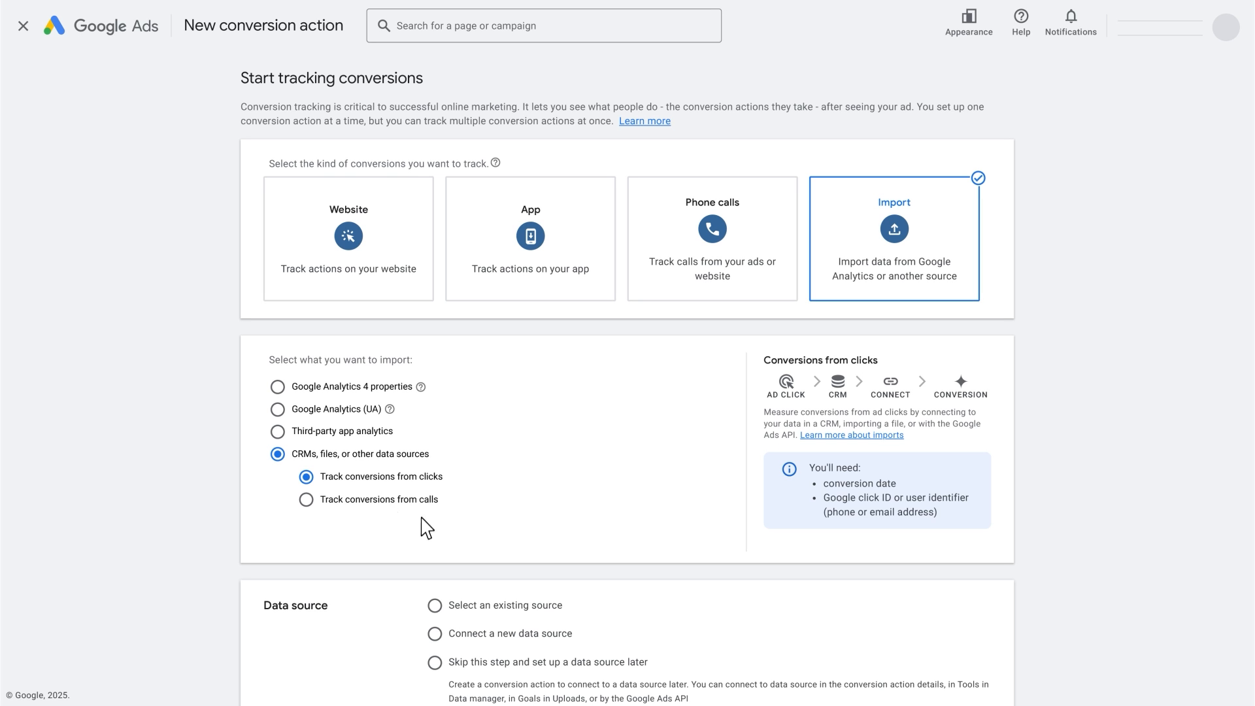
- Skip the data source for now and continue to the offline conversion actions step
{"action": "scroll", "scroll_direction": "down", "scroll_amount": 3}
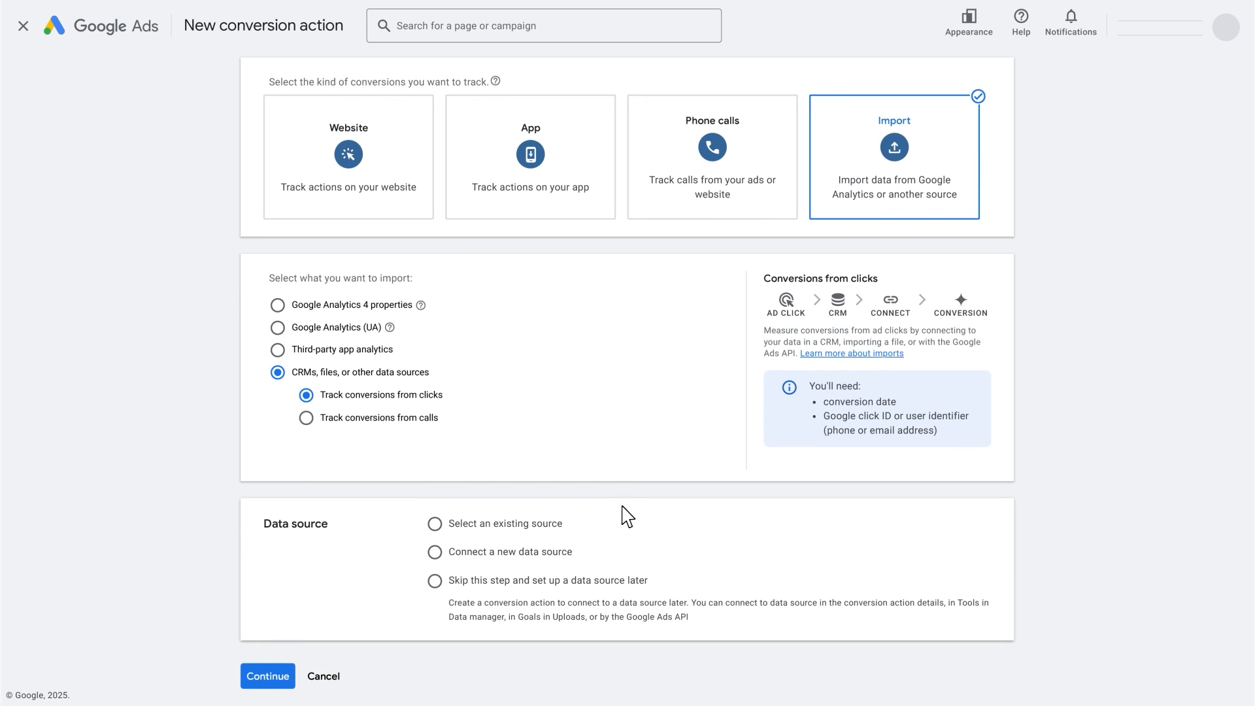
{"action": "mouse_move", "coordinate": [437, 583]}
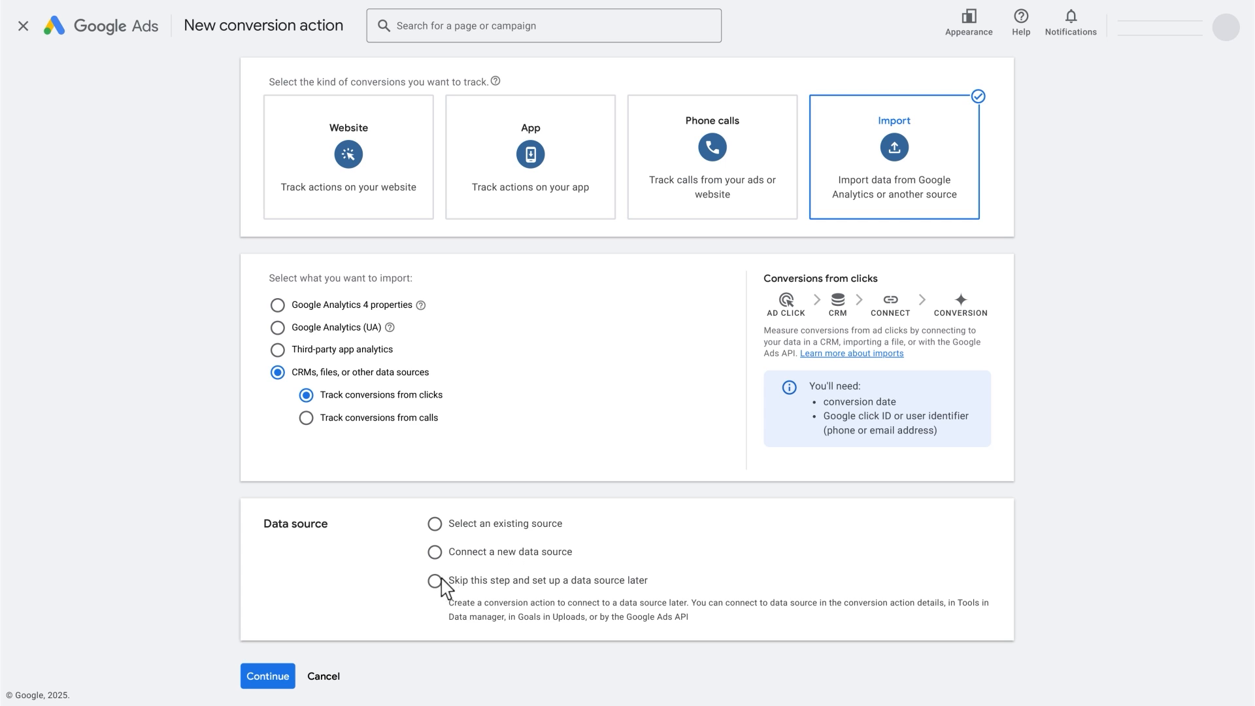
{"action": "left_click", "coordinate": [434, 580]}
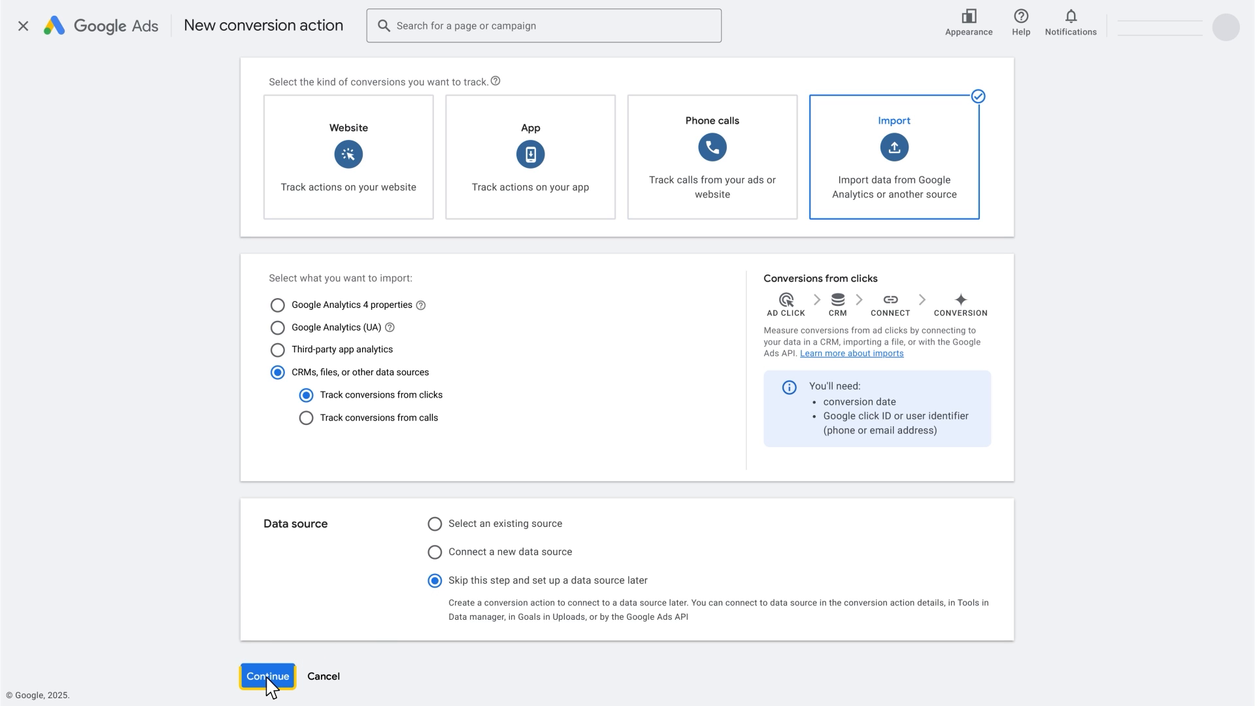
{"action": "left_click", "coordinate": [267, 676]}
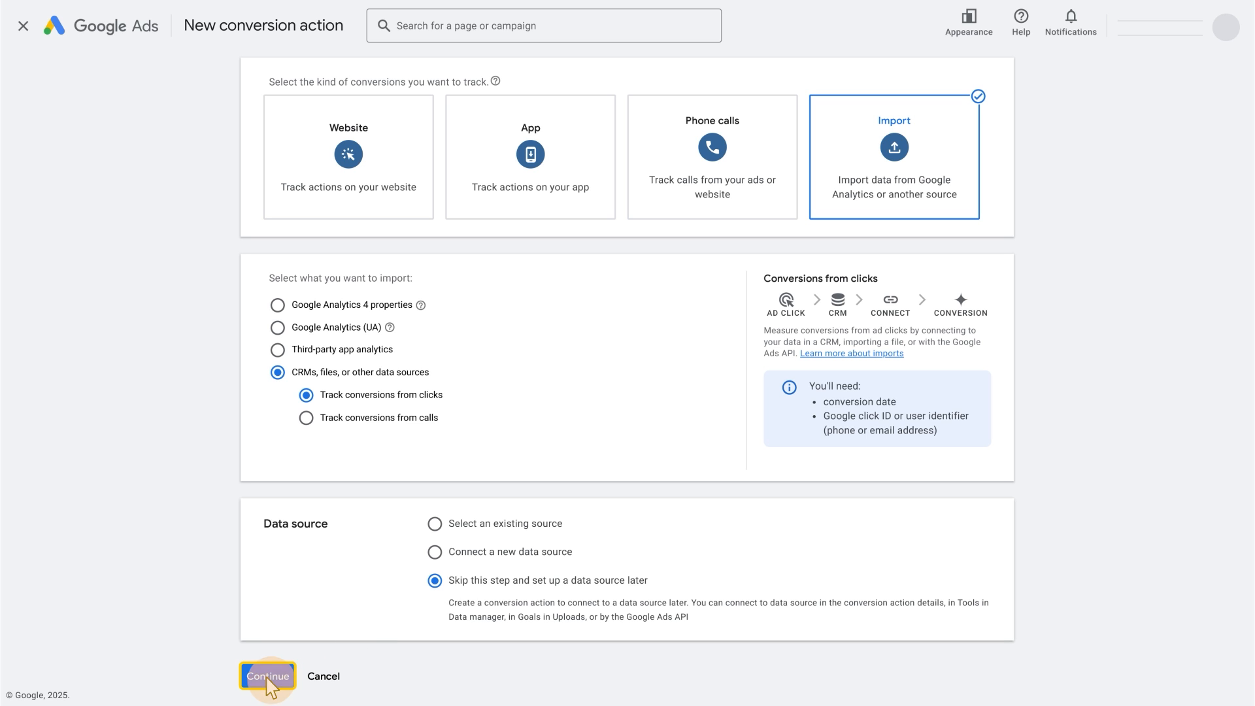
{"action": "left_click", "coordinate": [267, 676]}
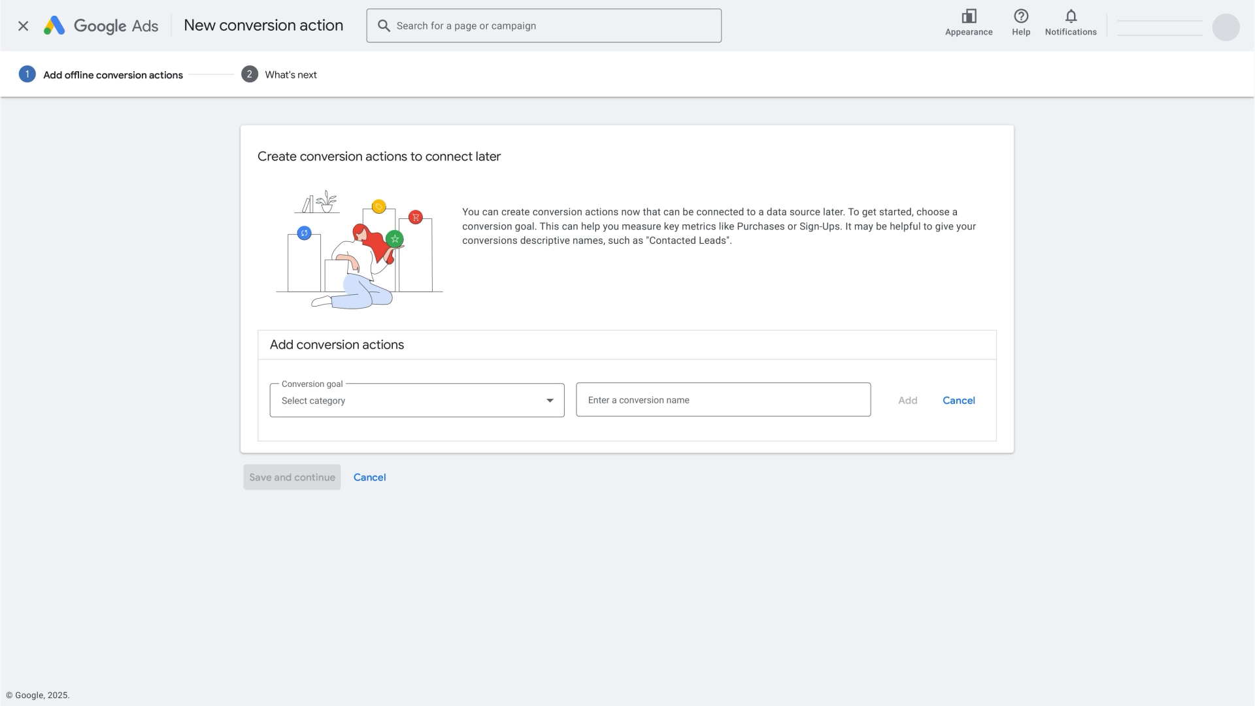
- Choose Converted lead as the conversion goal for the offline action
{"action": "left_click", "coordinate": [416, 400]}
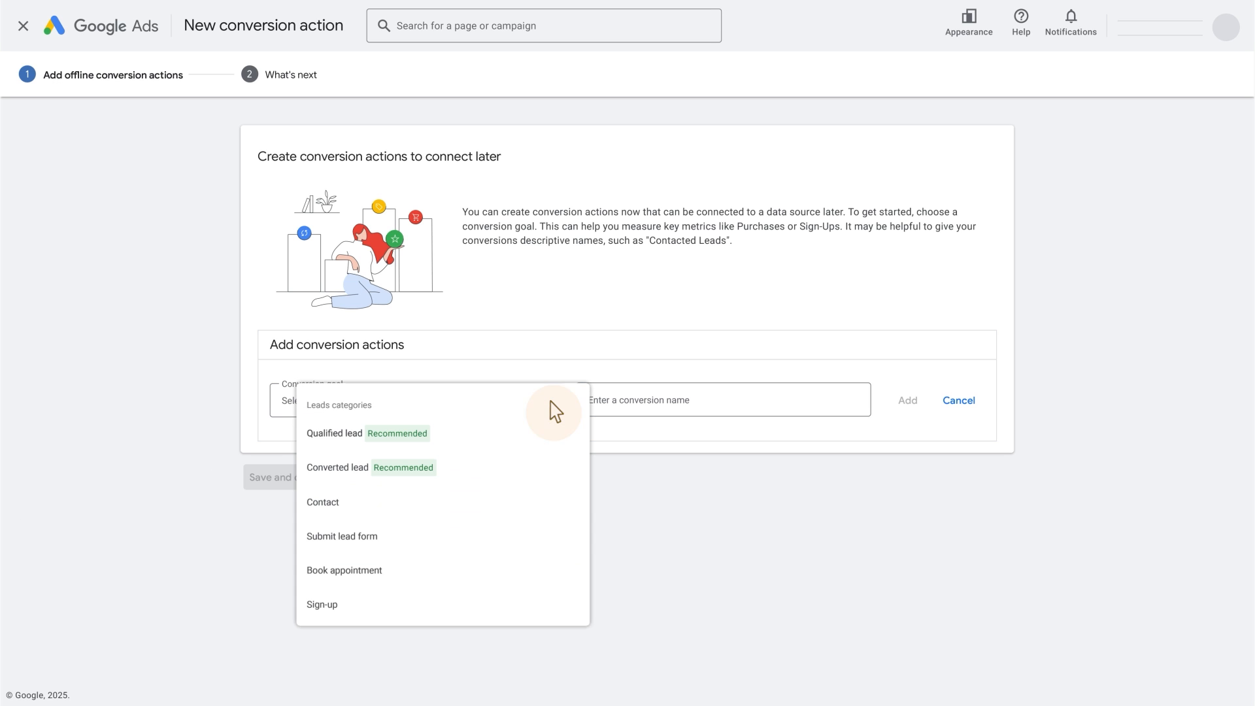
{"action": "scroll", "scroll_direction": "down", "scroll_amount": 3}
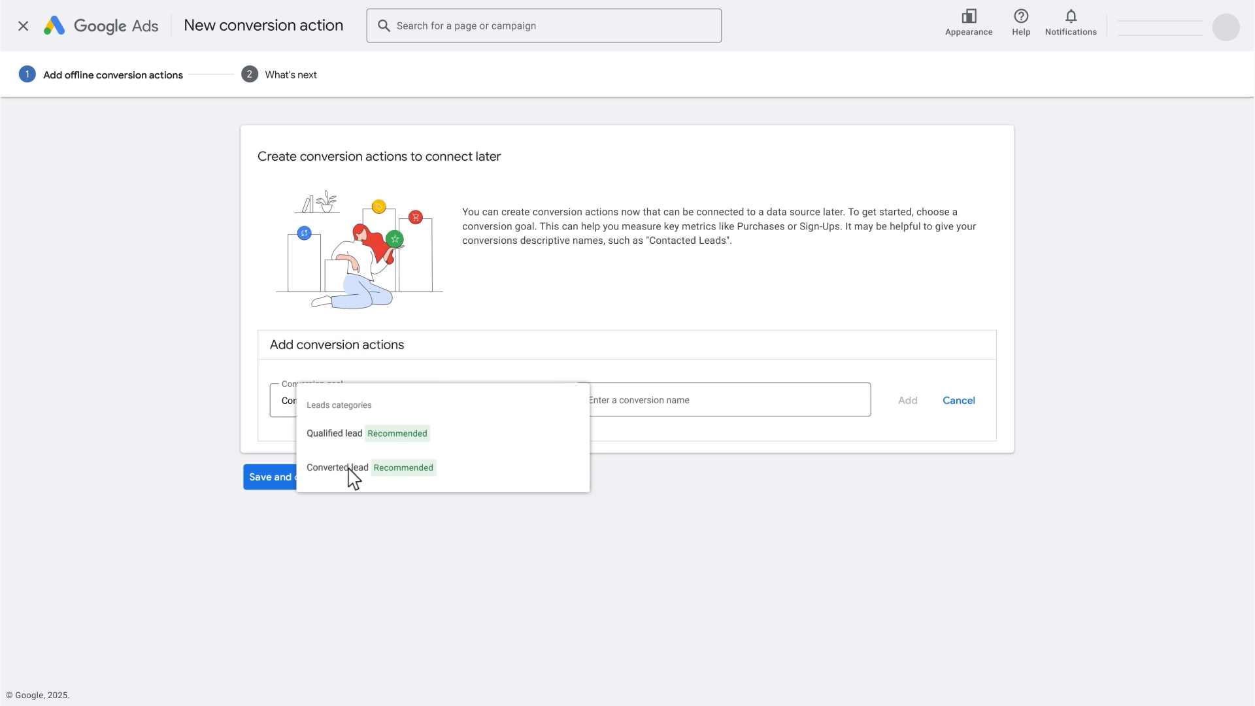
{"action": "left_click", "coordinate": [336, 468]}
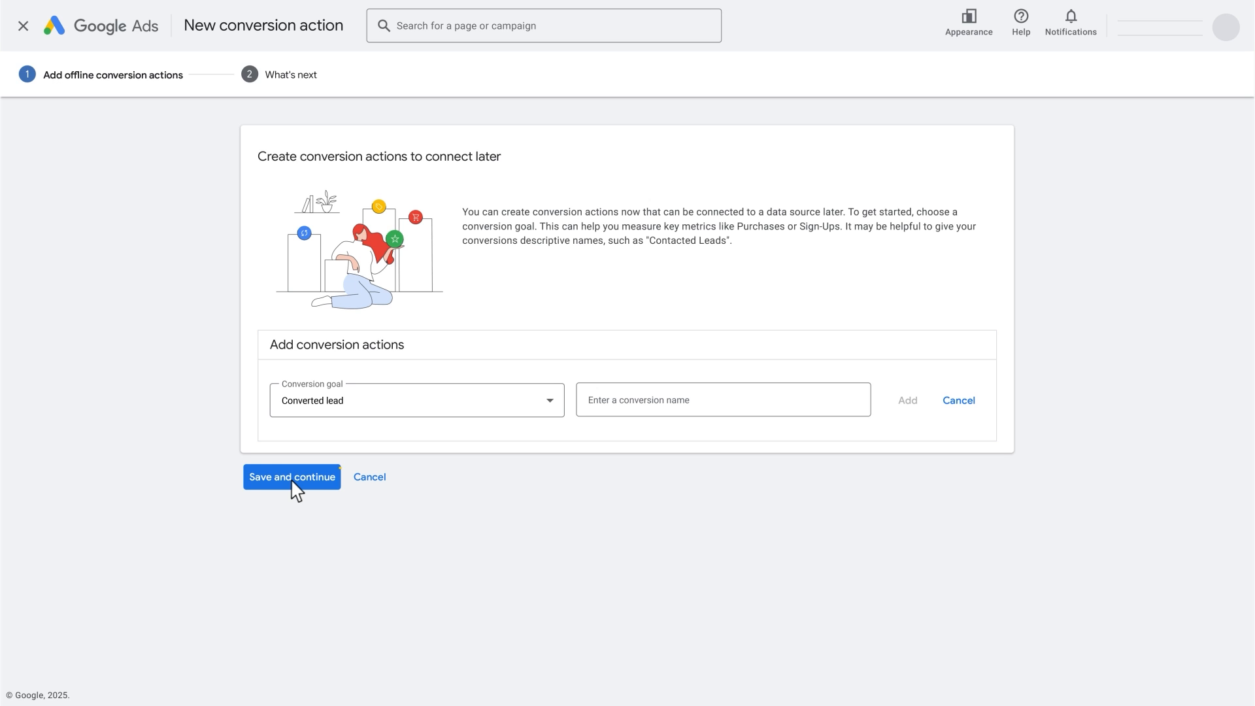
{"action": "left_click", "coordinate": [291, 477]}
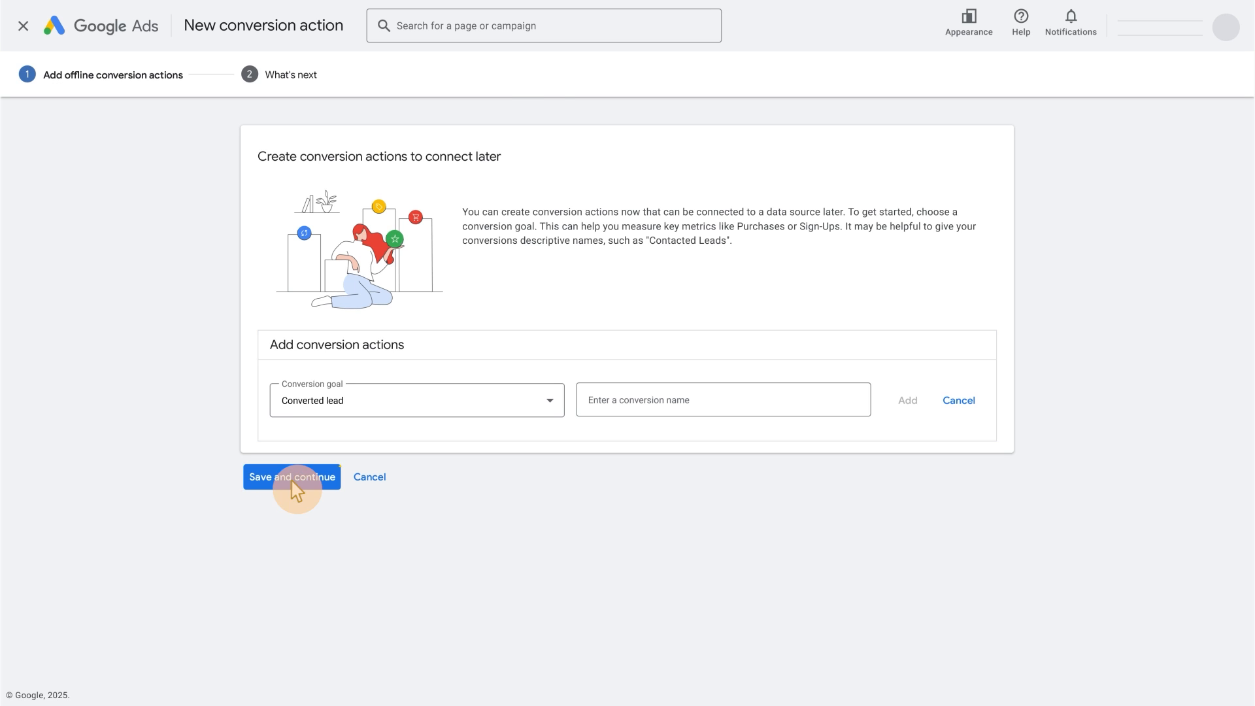
- Save the Converted lead action and pick Google Sheets as the data source to connect
{"action": "left_click", "coordinate": [292, 477]}
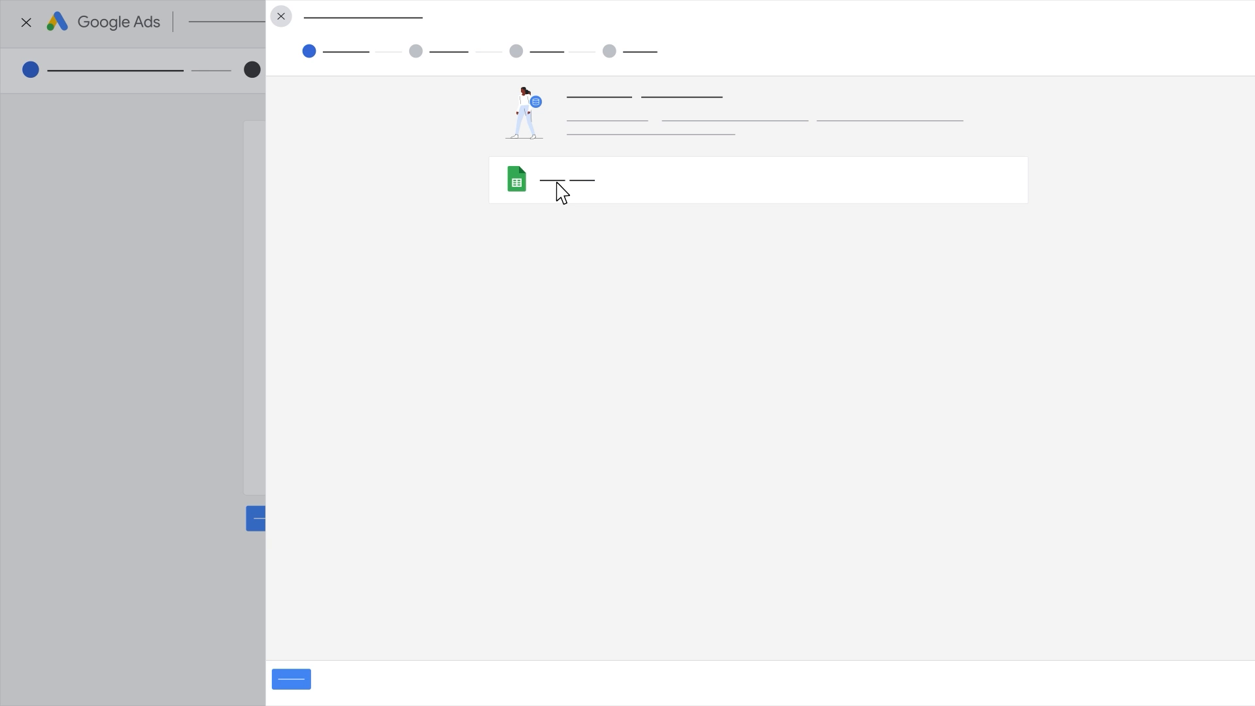
{"action": "mouse_move", "coordinate": [342, 602]}
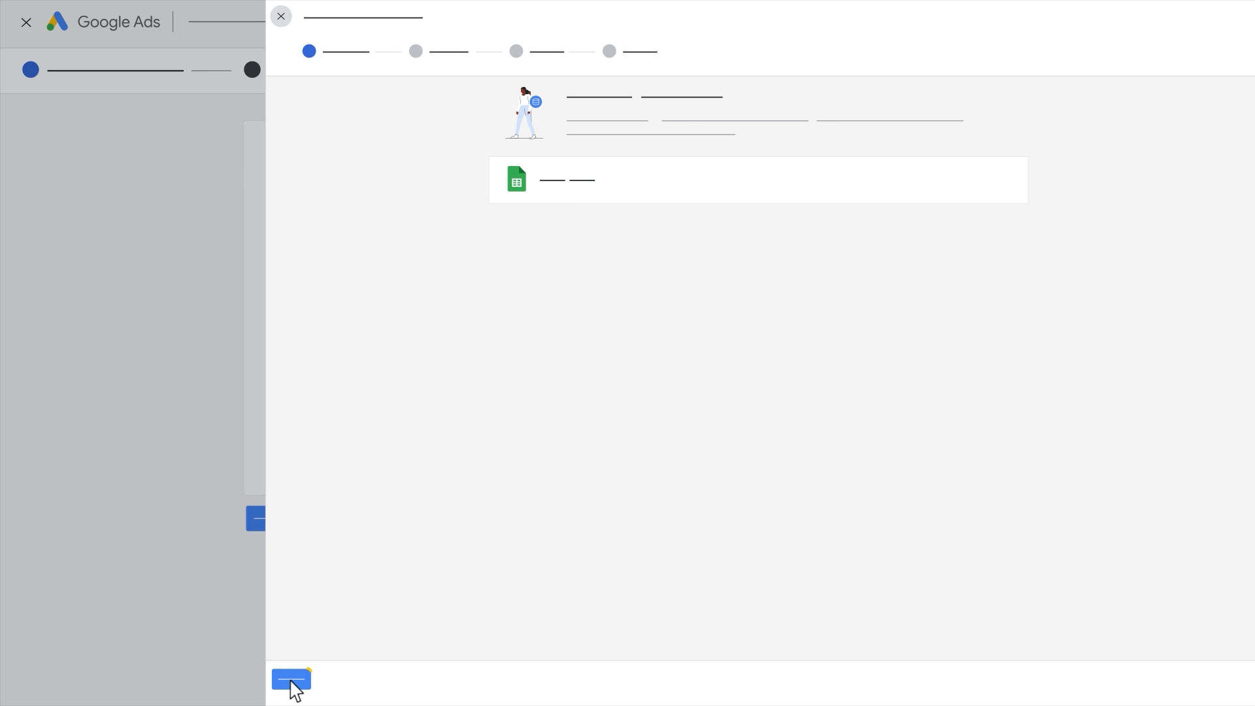
{"action": "left_click", "coordinate": [291, 678]}
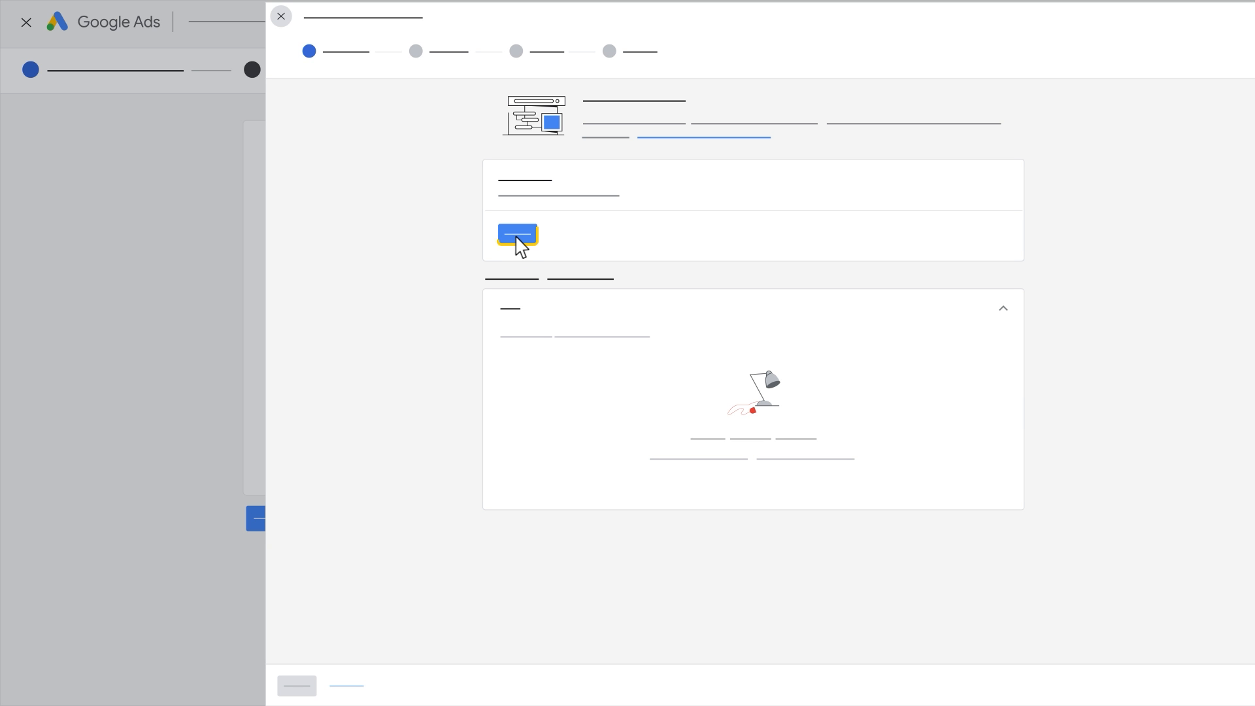
{"action": "left_click", "coordinate": [518, 234]}
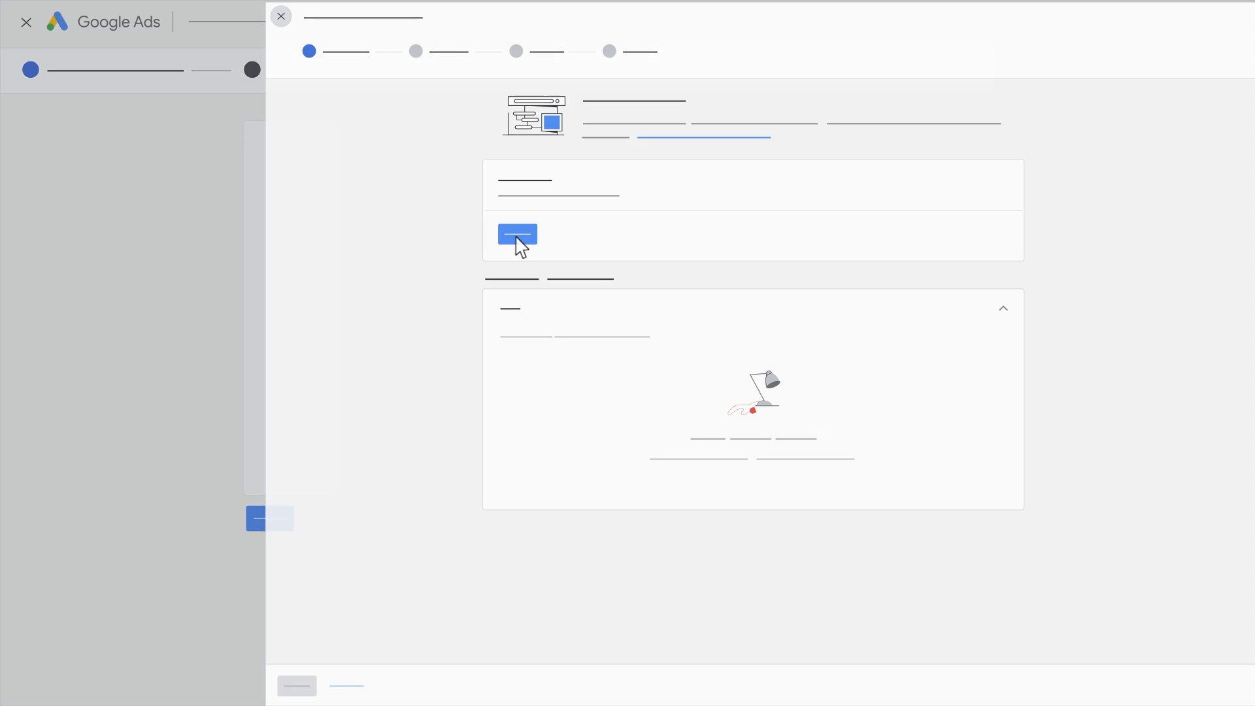